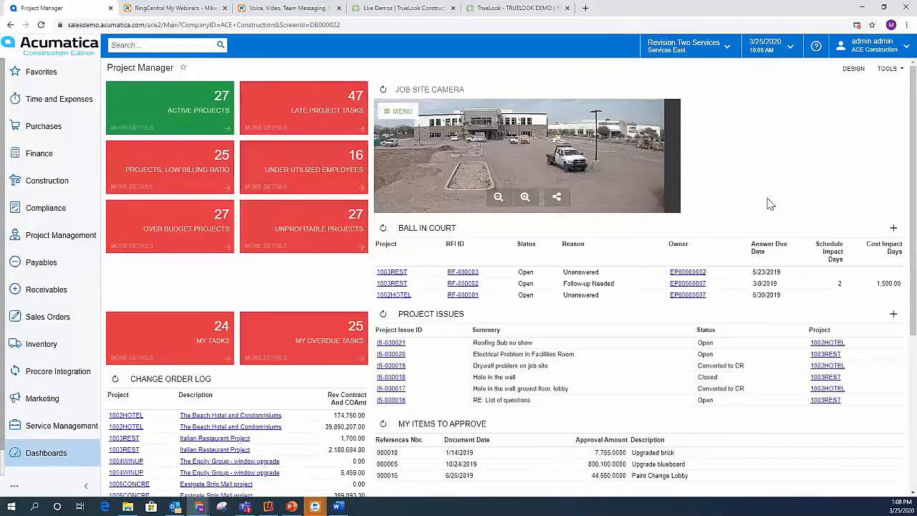
mouse_move(491, 160)
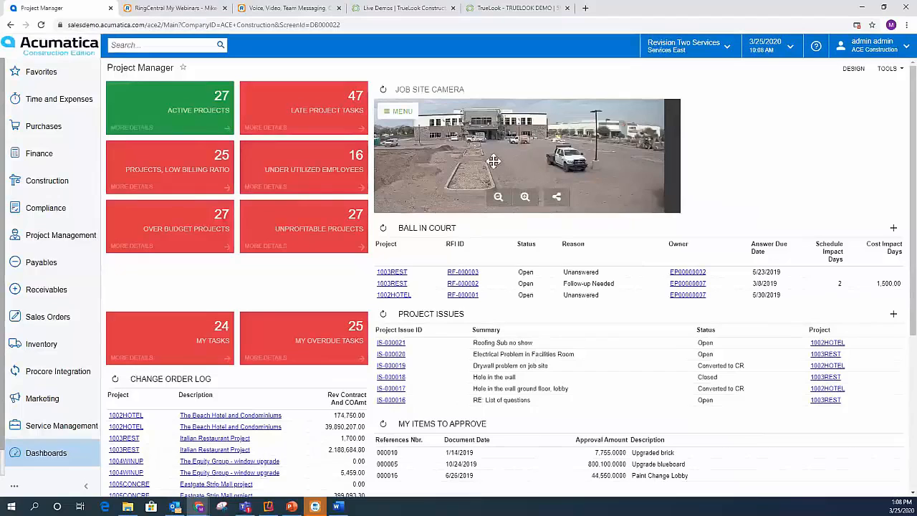
mouse_move(310, 117)
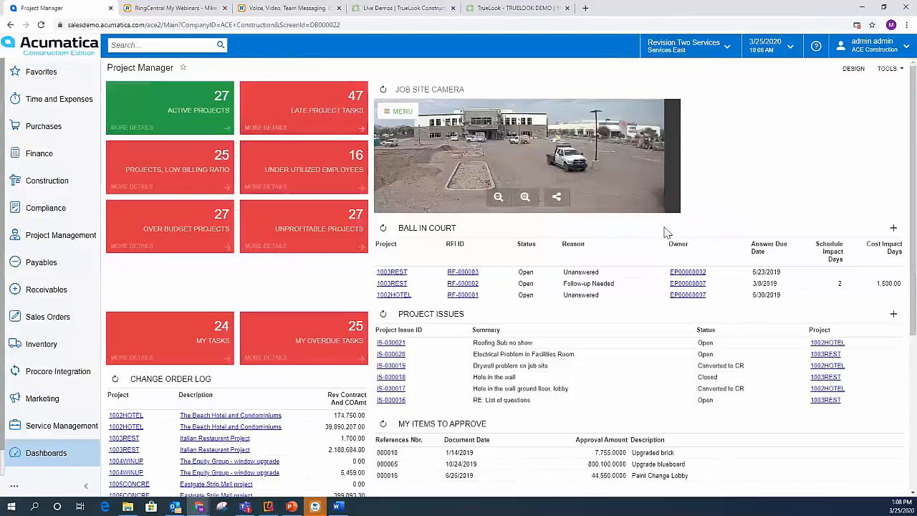
mouse_move(427, 246)
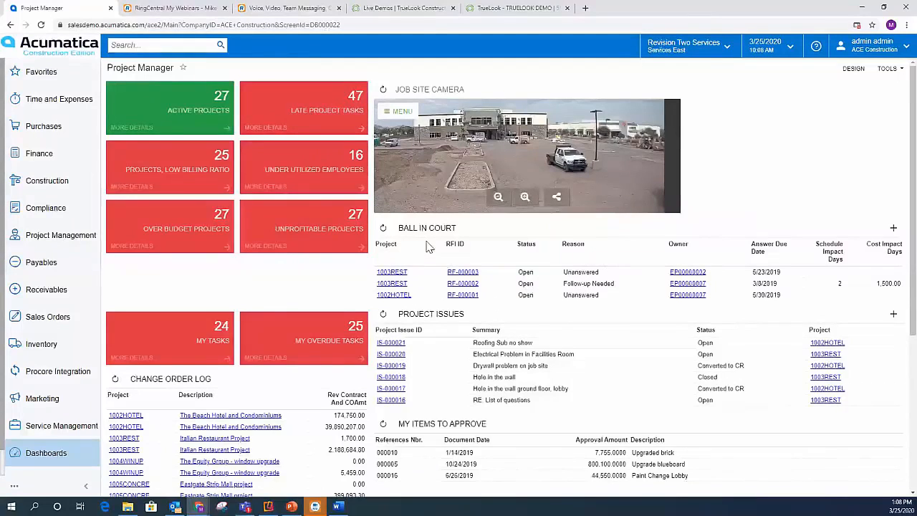
mouse_move(450, 332)
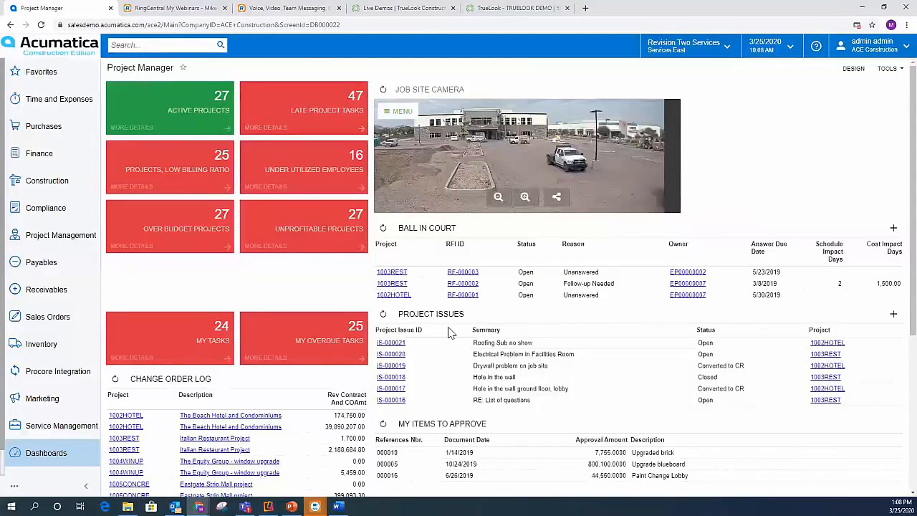
Expand Time and Expenses in the left navigation to show its expense claim and time tracking pages.
scroll("down", 3)
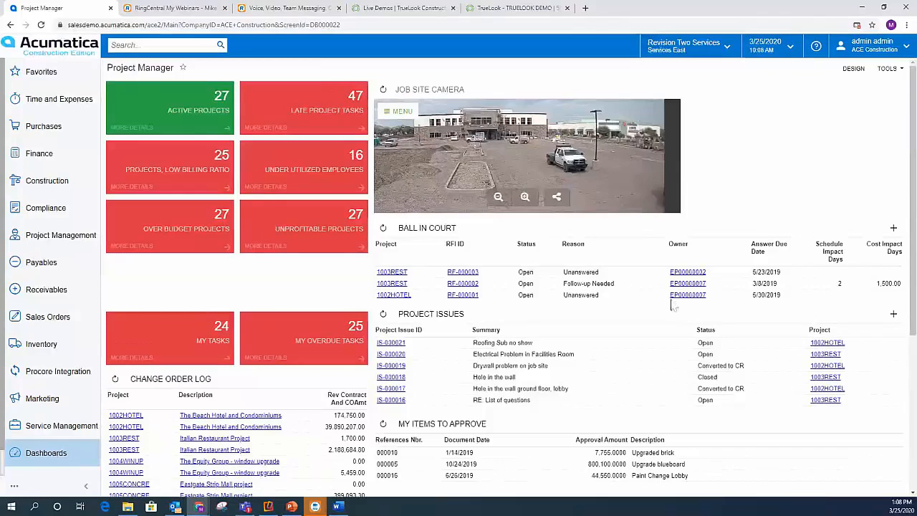
mouse_move(249, 290)
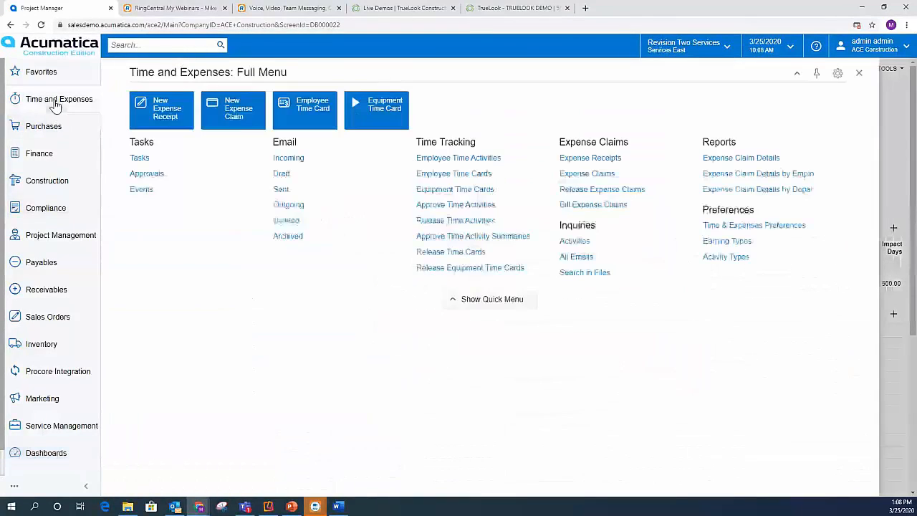
mouse_move(590, 157)
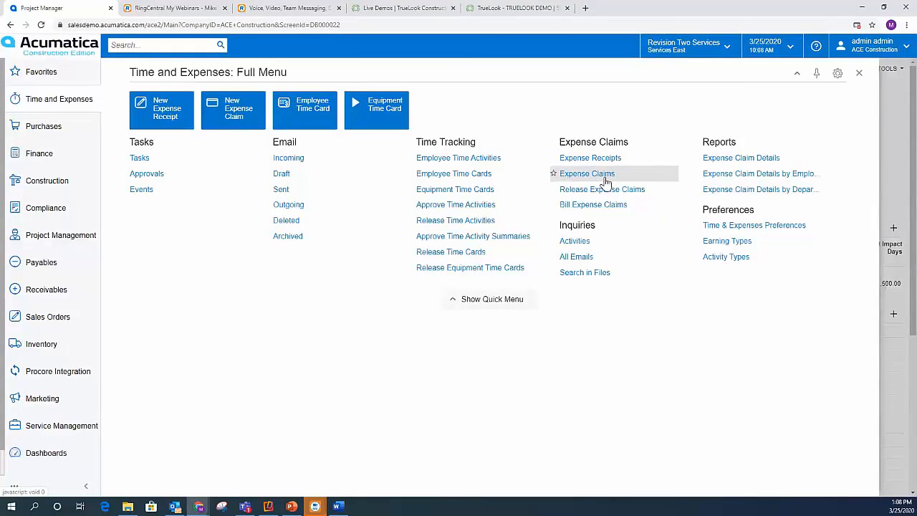
mouse_move(600, 189)
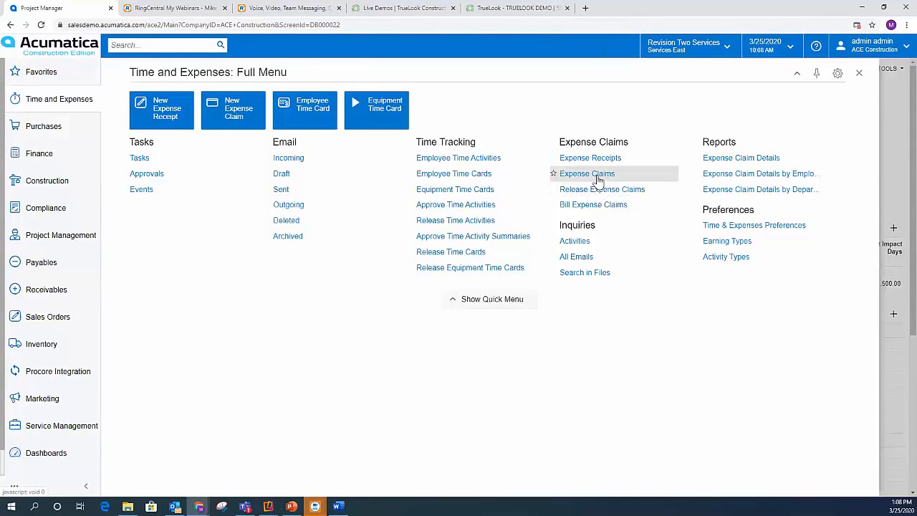
mouse_move(595, 181)
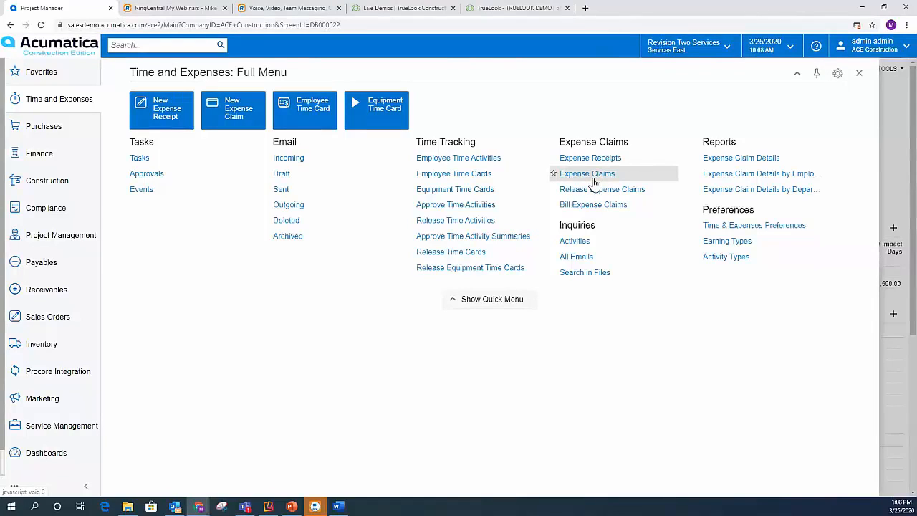
left_click(588, 174)
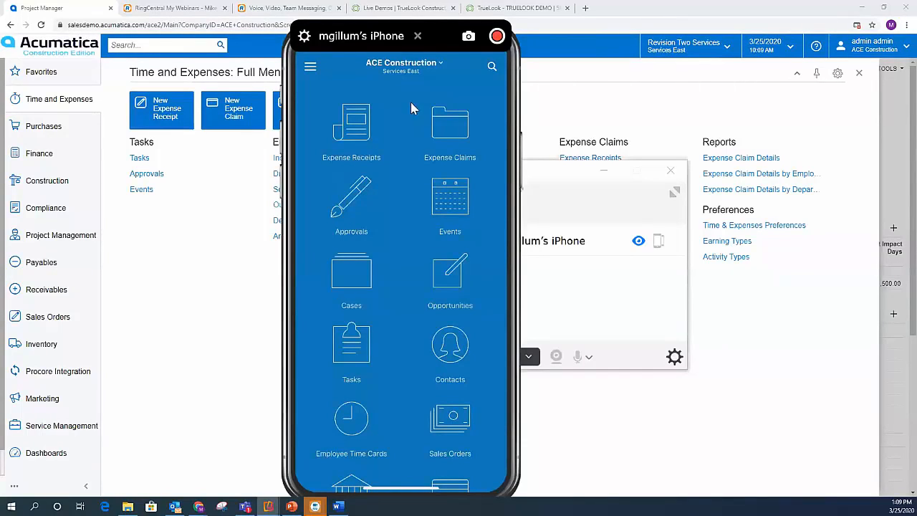
mouse_move(461, 309)
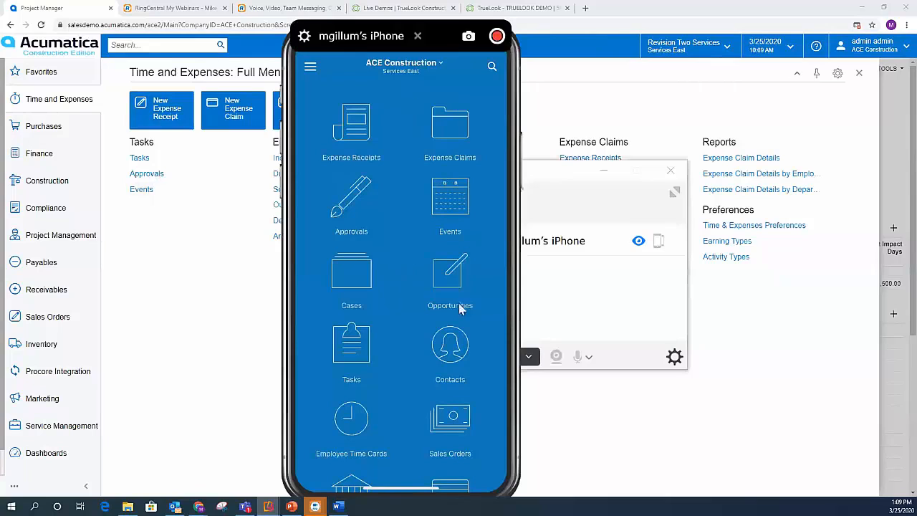
mouse_move(498, 318)
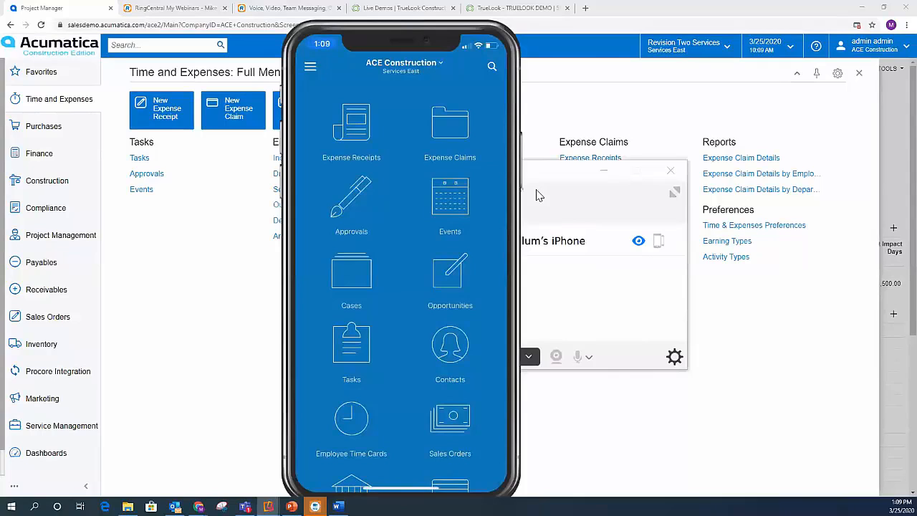
From the Expense Receipts list, start a new blank expense receipt dated Mar 25, 2020.
left_click(351, 122)
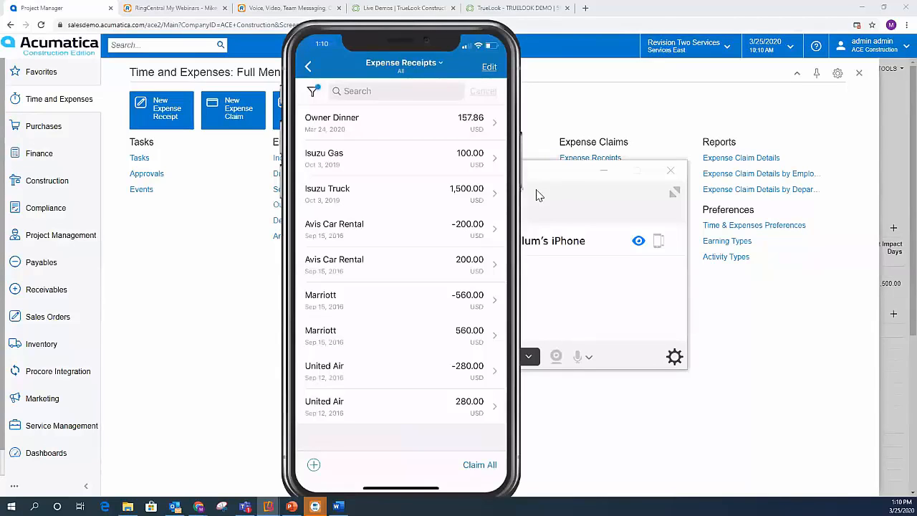
left_click(312, 464)
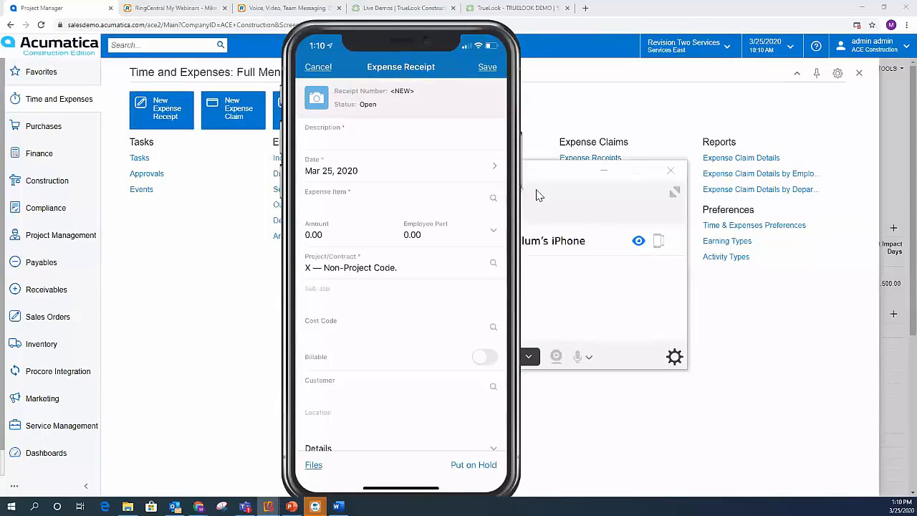
Enter description 'Coffee for the crew', expense item Business dinner and lunch, and amount 18.98.
left_click(401, 138)
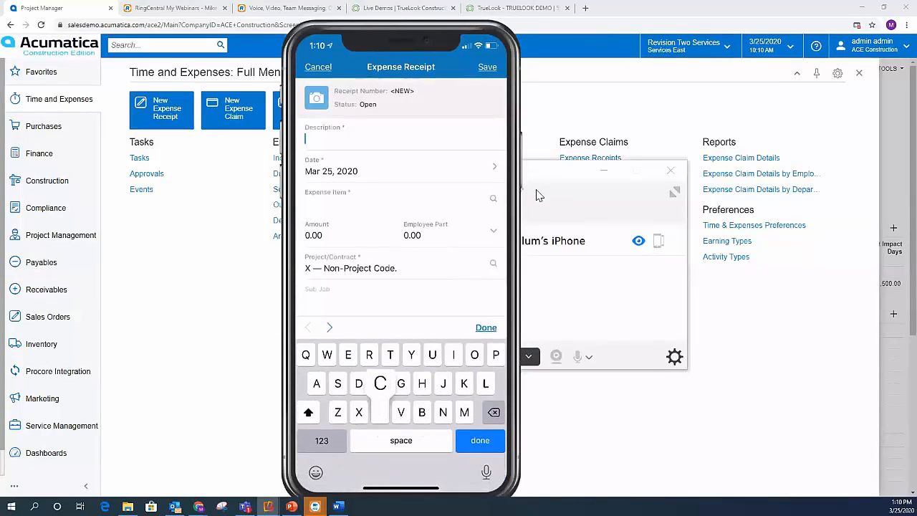
type("Coffee for the crew")
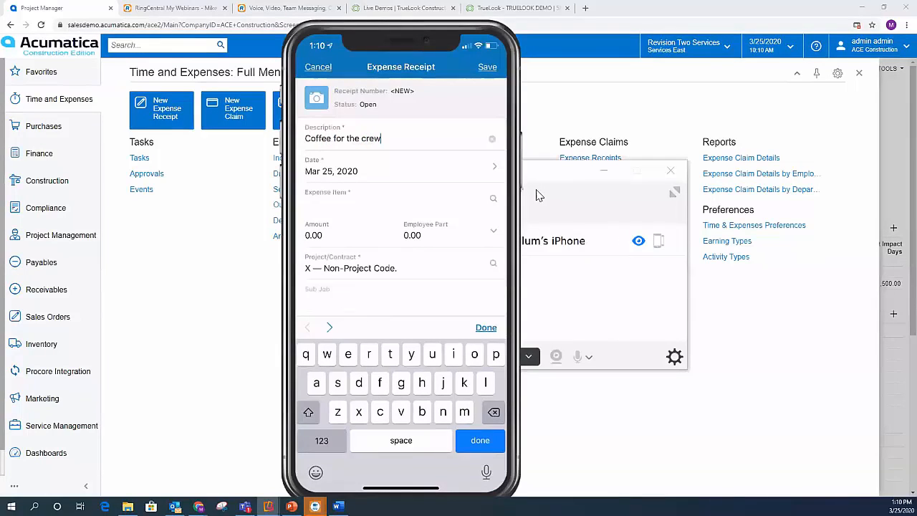
left_click(401, 198)
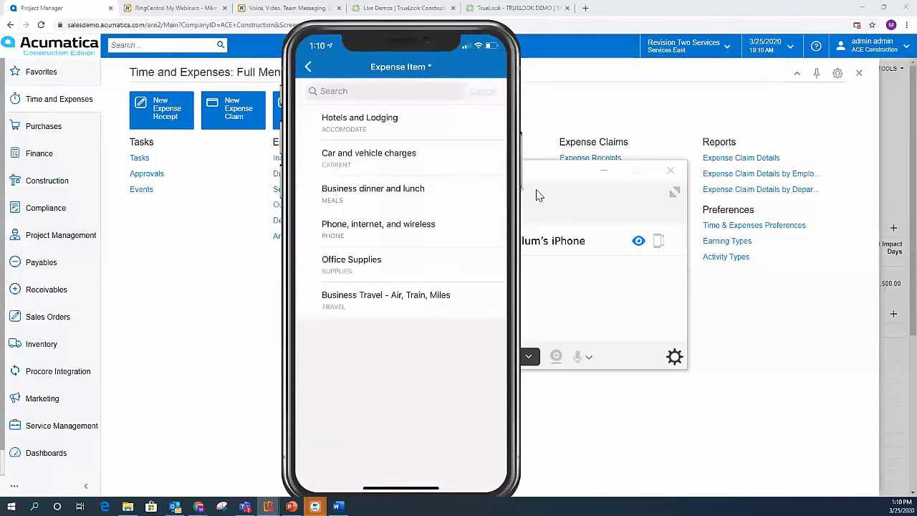
left_click(372, 189)
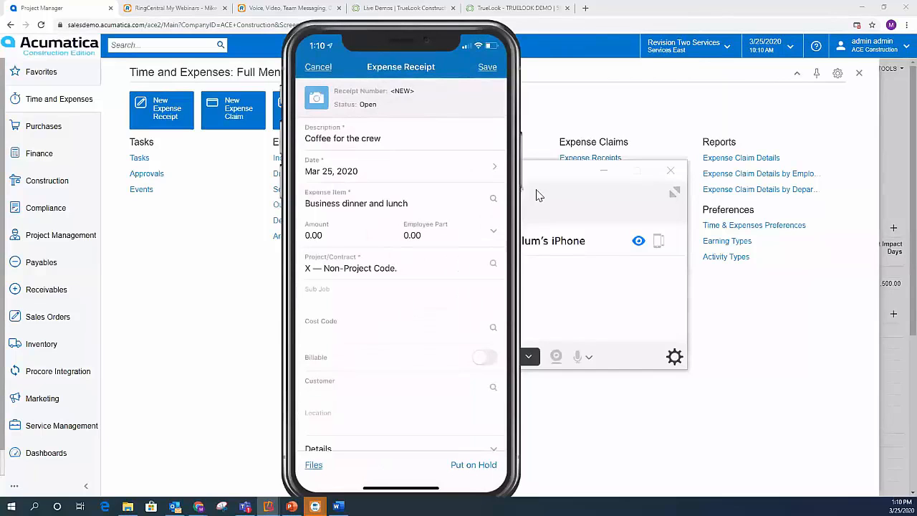
type("18.98")
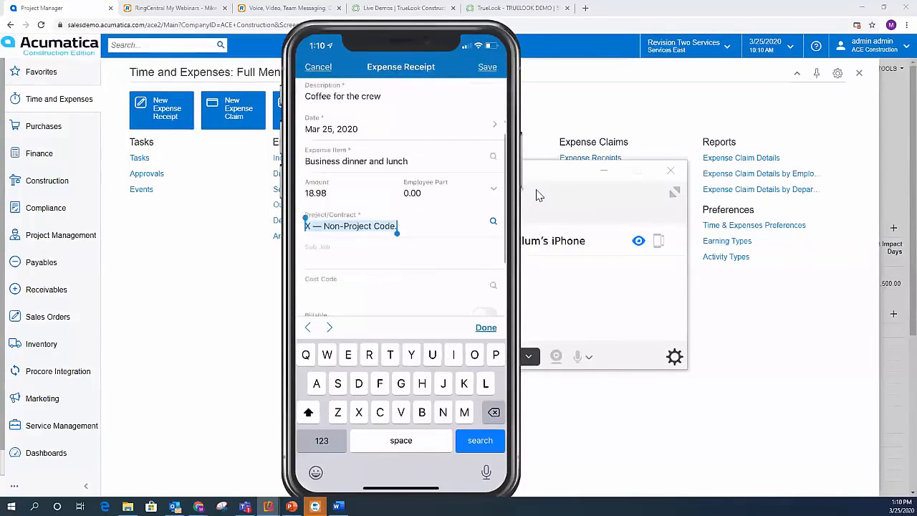
scroll("down", 3)
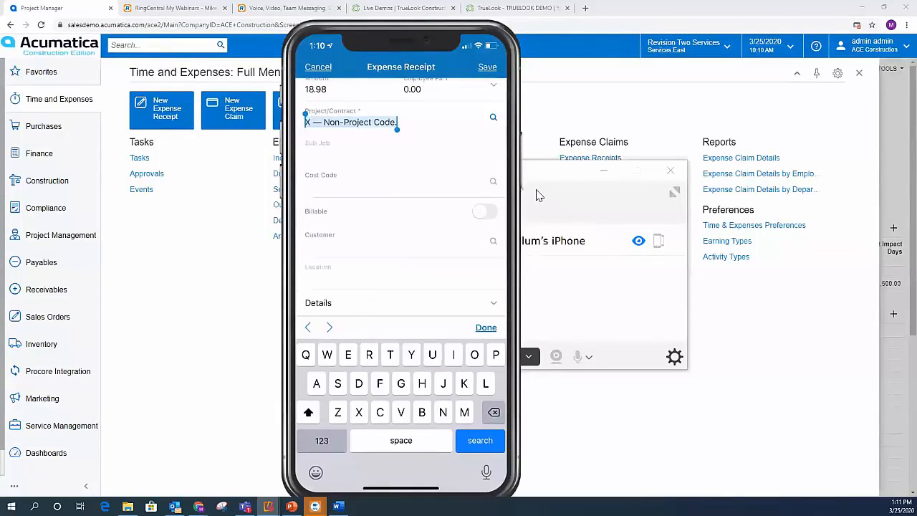
scroll("down", 3)
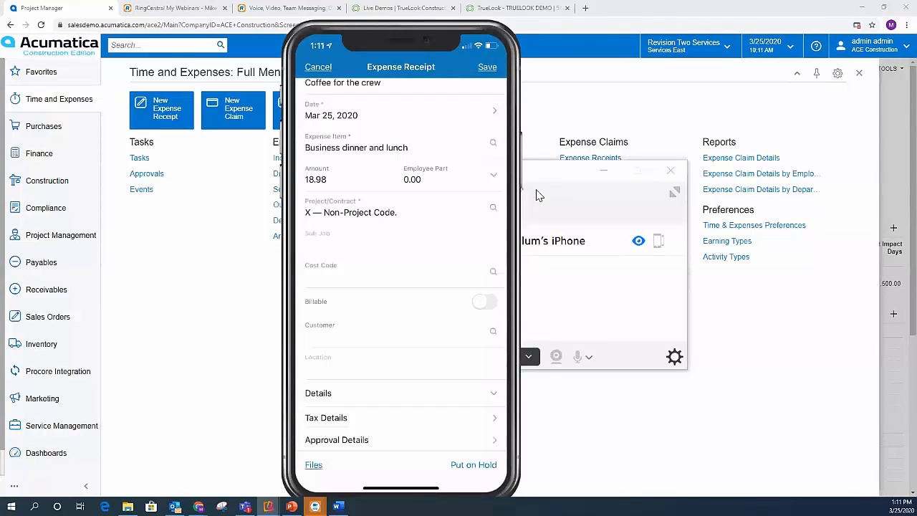
Photograph the paper drive-thru receipt and attach the cropped image to the expense receipt.
left_click(312, 464)
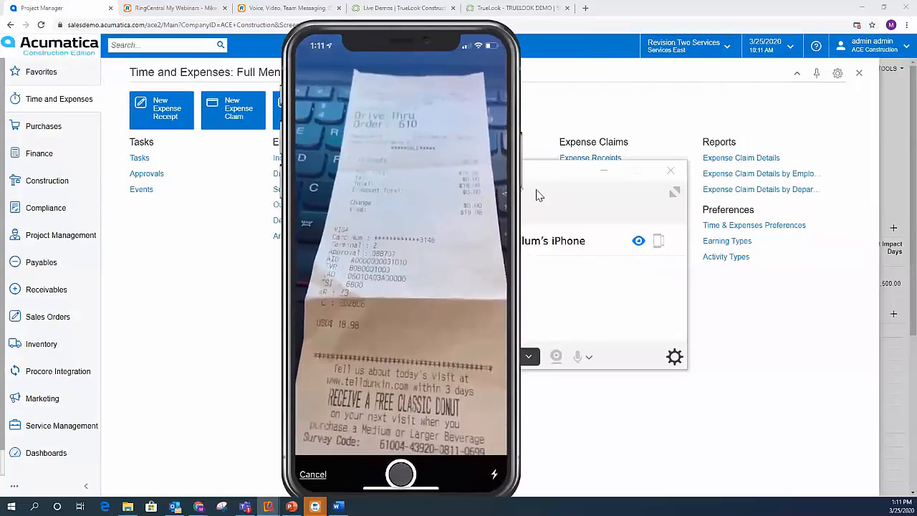
left_click(398, 474)
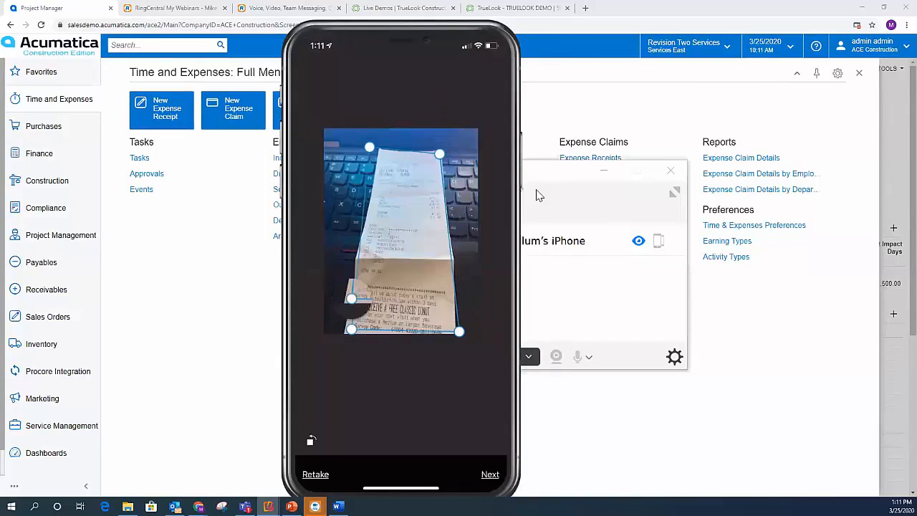
left_click(490, 474)
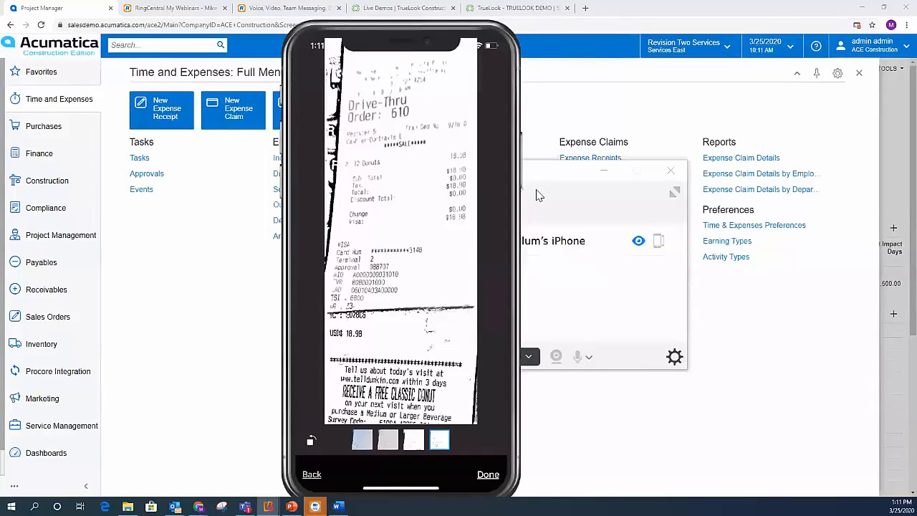
left_click(487, 474)
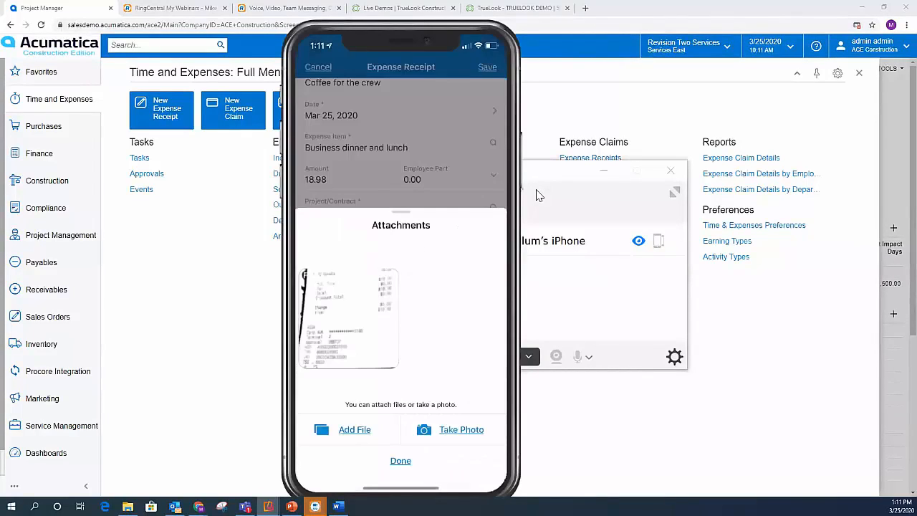
left_click(399, 461)
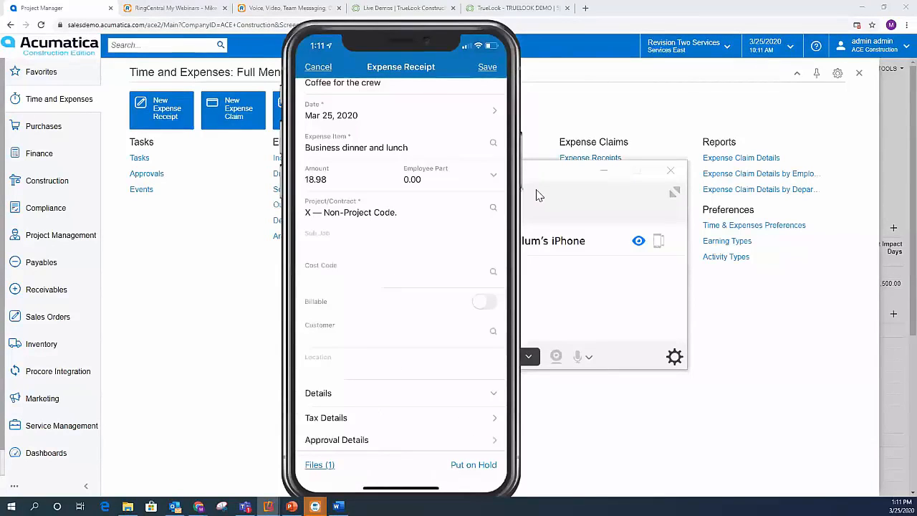
mouse_move(682, 333)
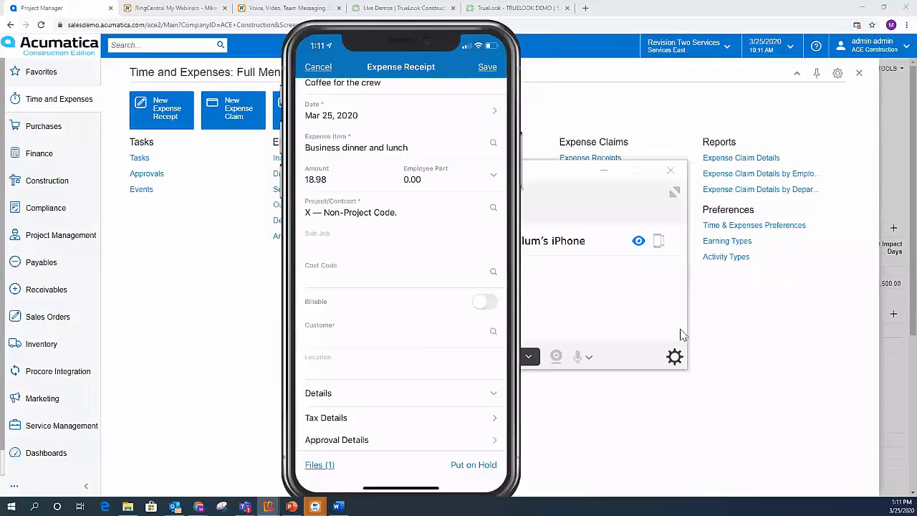
mouse_move(557, 66)
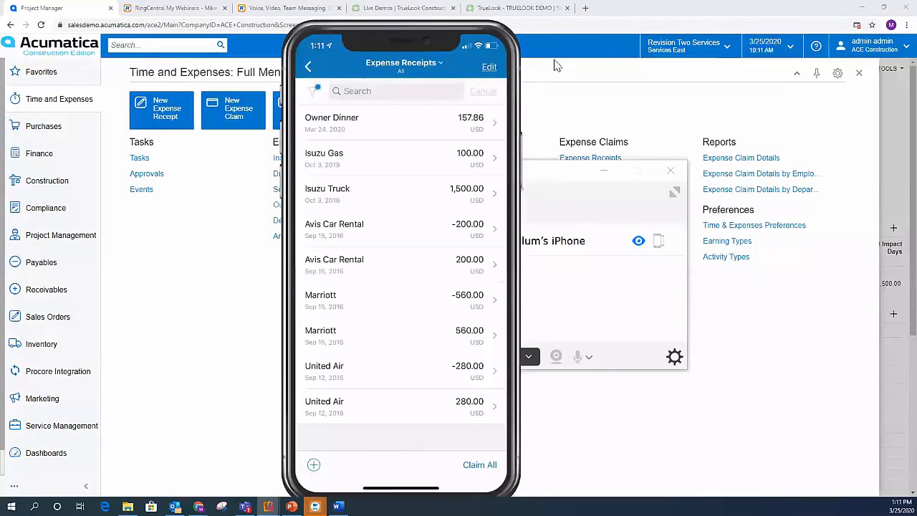
In Expense Claims, add the Coffee for the crew receipt to claim Project Expense 2.
left_click(308, 67)
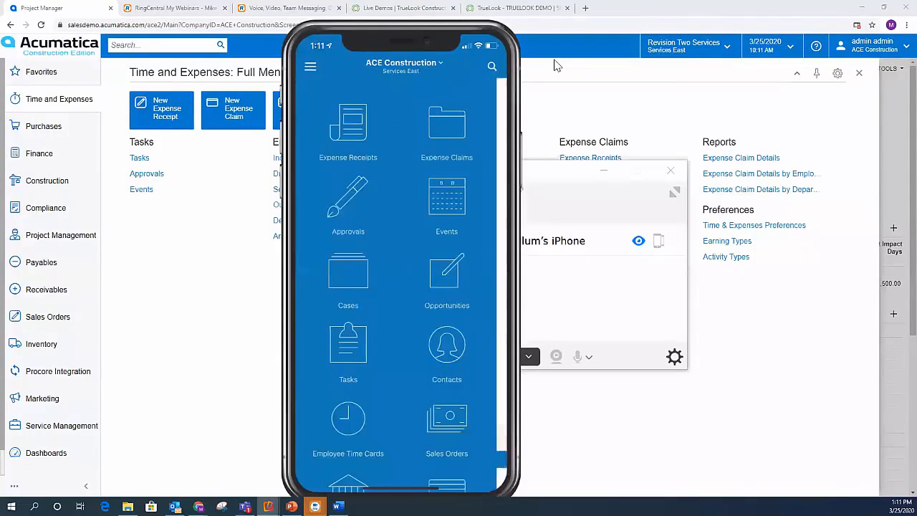
left_click(447, 122)
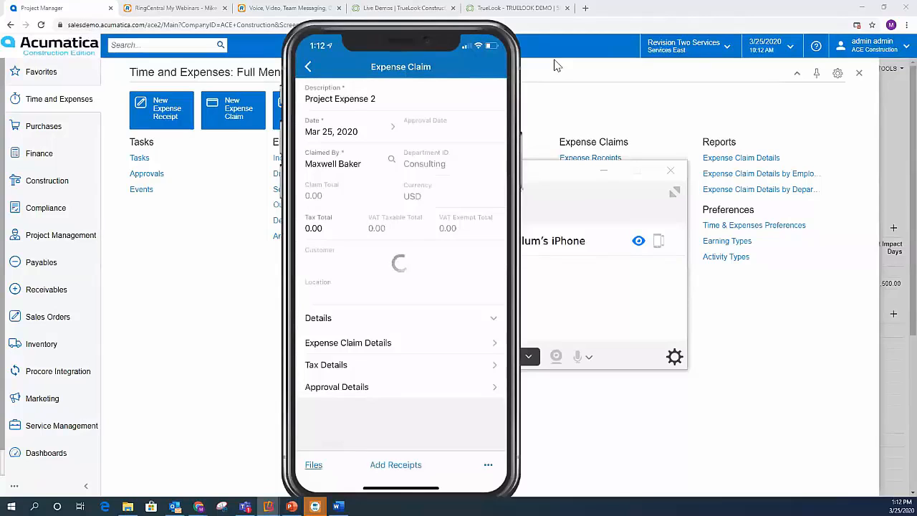
left_click(396, 464)
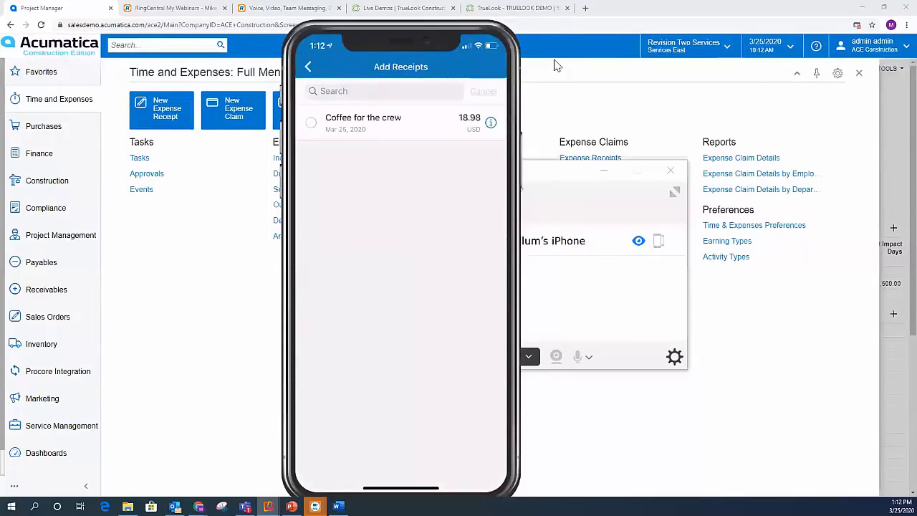
left_click(310, 121)
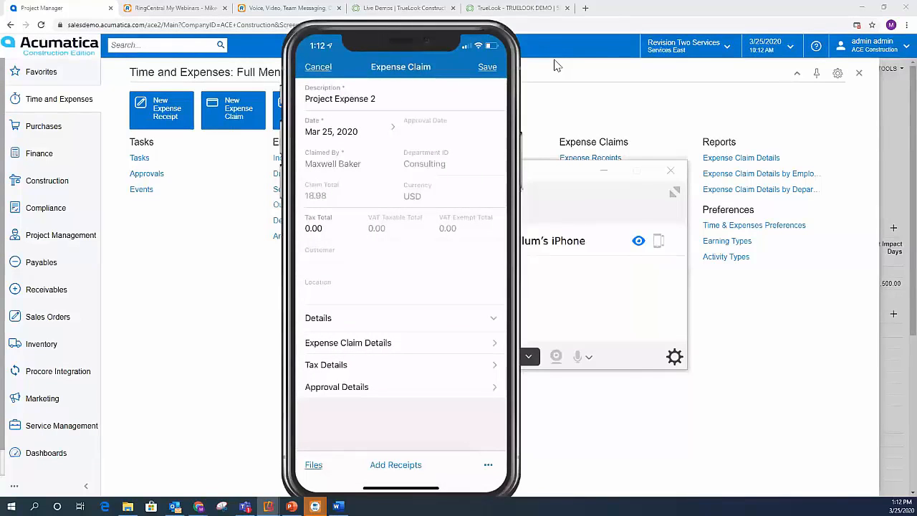
mouse_move(553, 43)
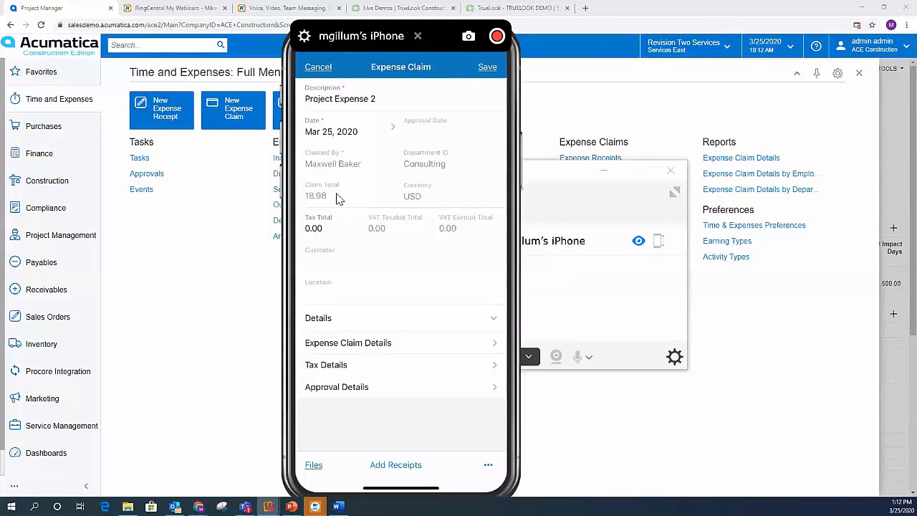
Save the Project Expense 2 claim so it lists at 18.98.
left_click(318, 68)
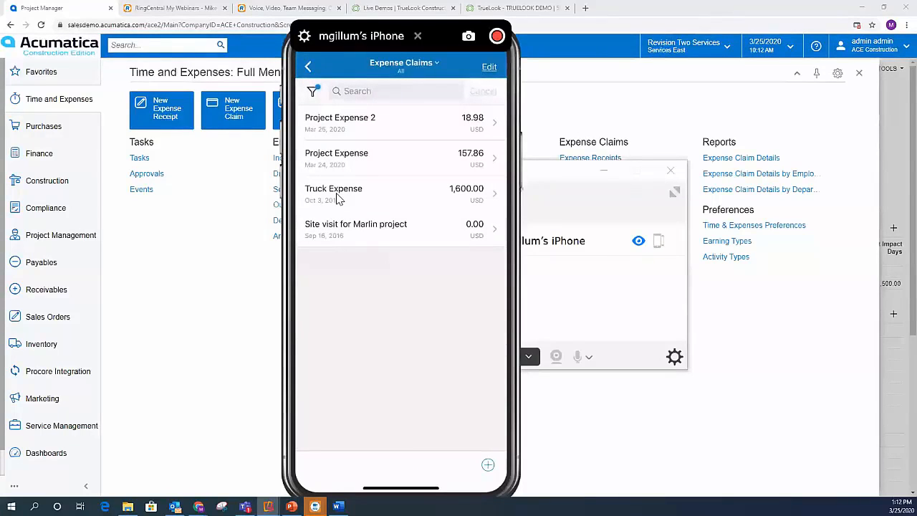
mouse_move(349, 195)
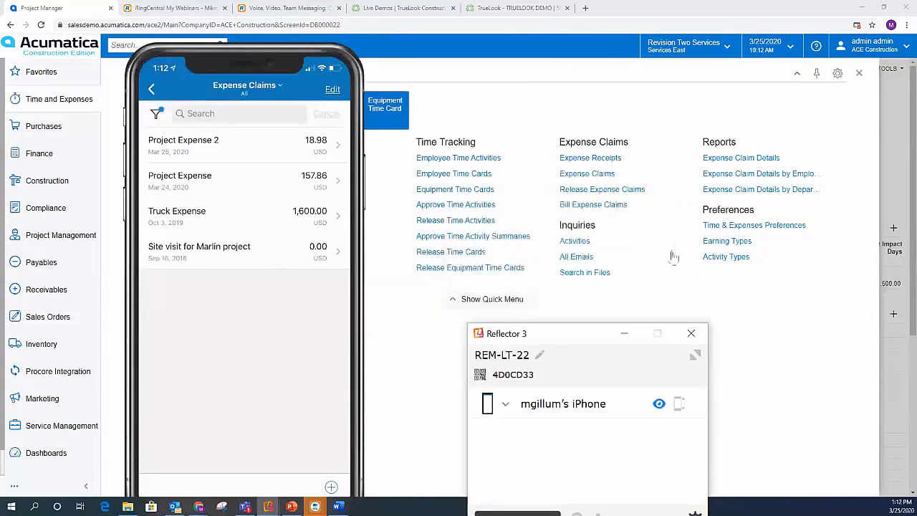
mouse_move(587, 173)
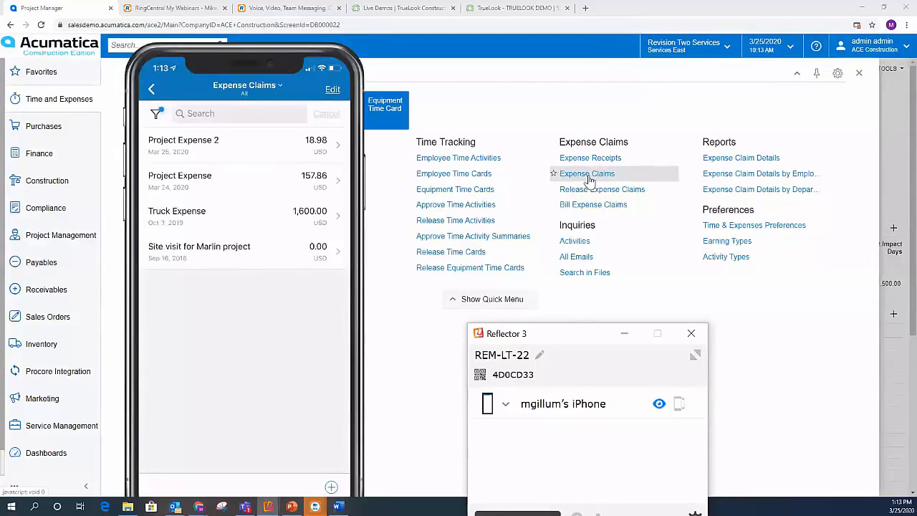
Show the Dashboards menu on the desktop Acumatica site.
left_click(151, 88)
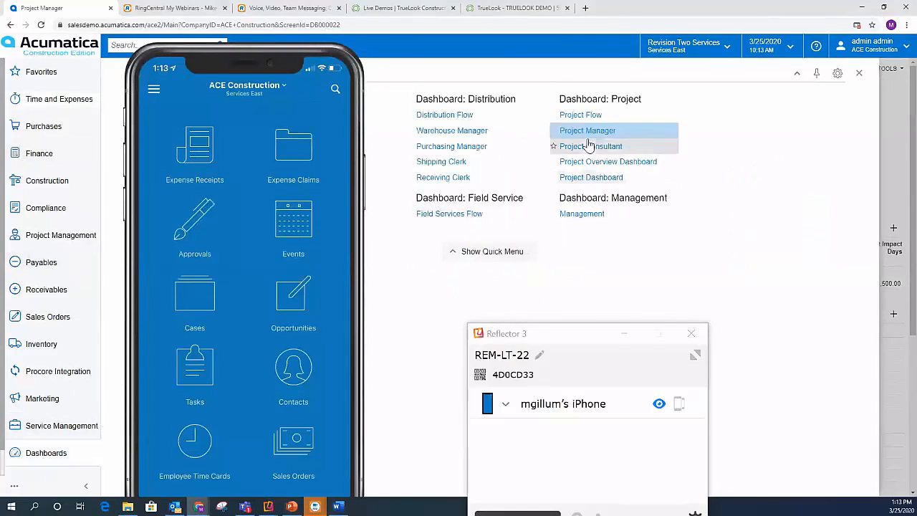
View the Project Manager dashboard with job site camera, RFIs, project issues and items to approve.
left_click(587, 131)
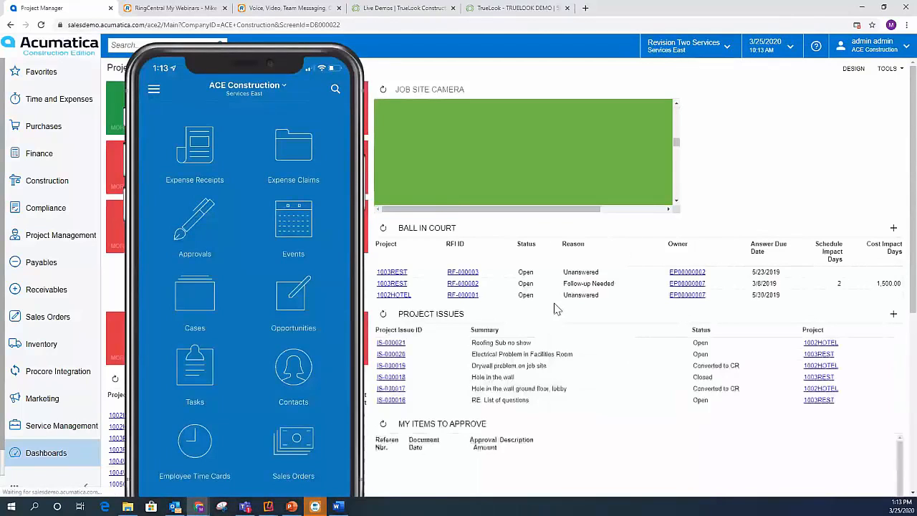
scroll("down", 3)
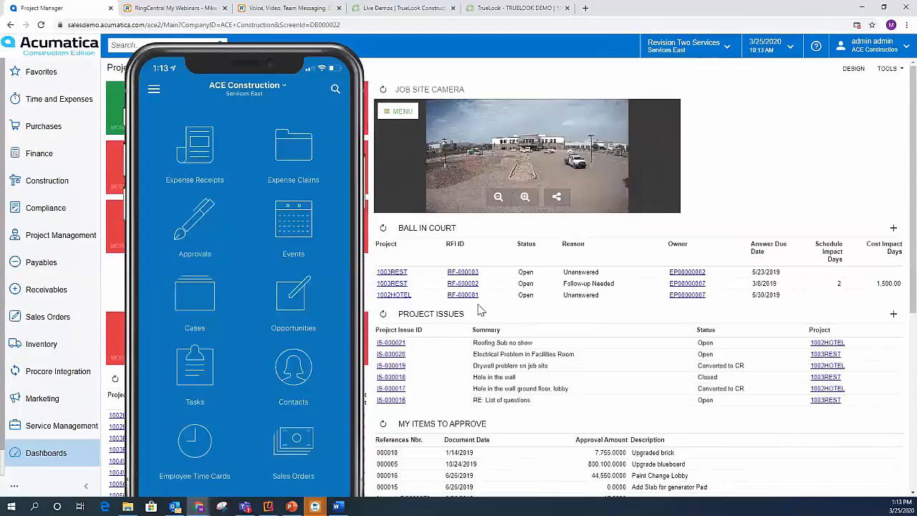
mouse_move(495, 366)
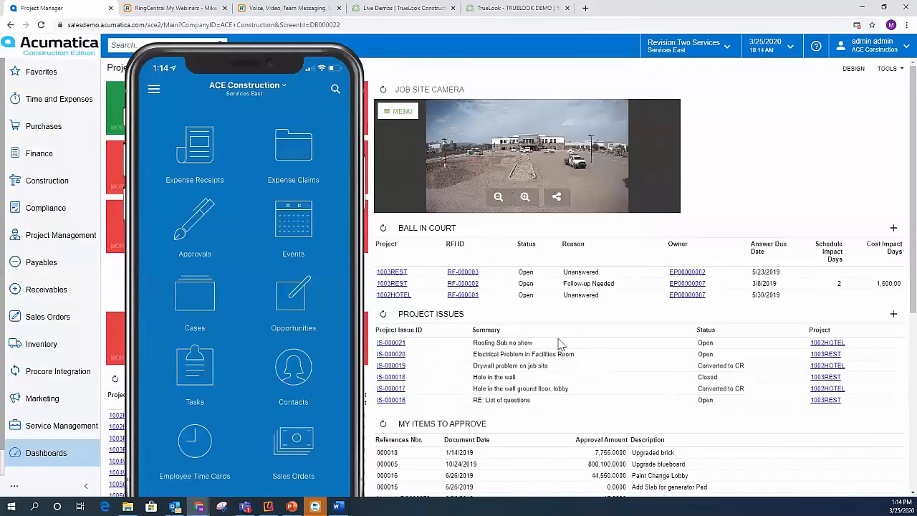
mouse_move(665, 345)
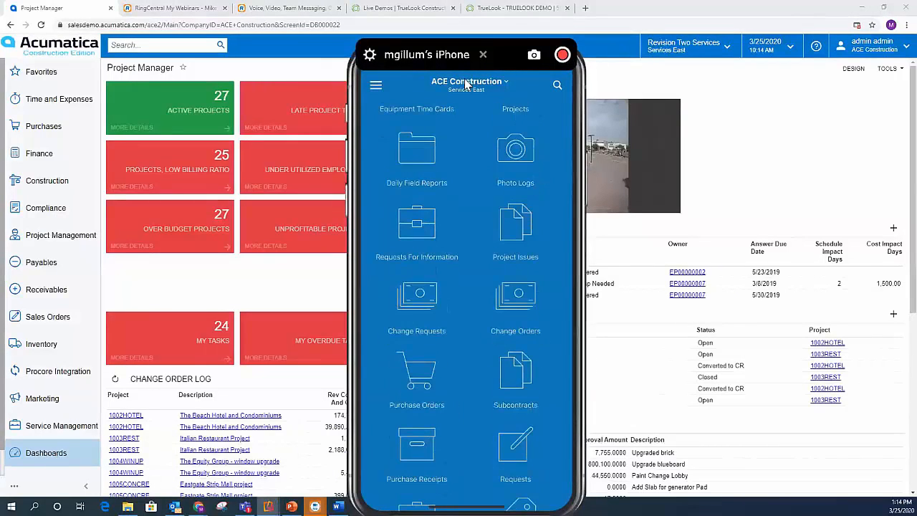
Show the Project Issues list on the mobile app, starting with IS-000021.
left_click(514, 223)
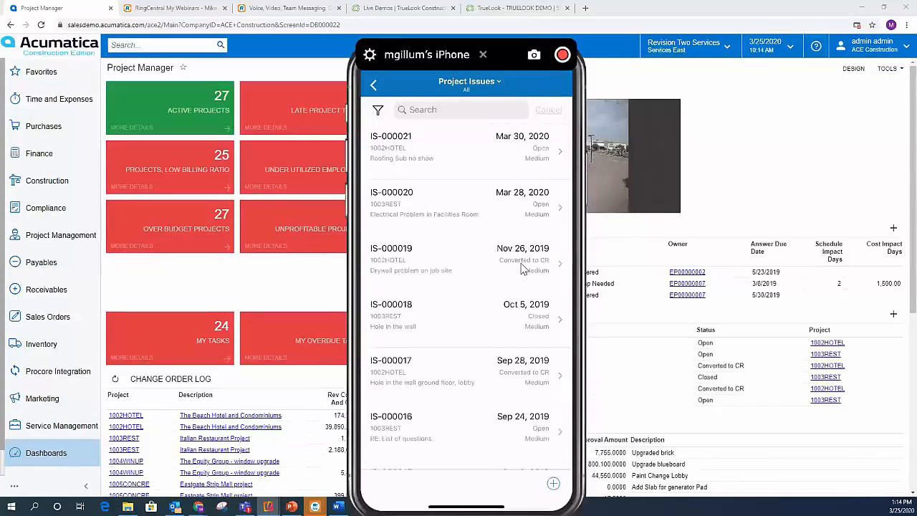
mouse_move(513, 318)
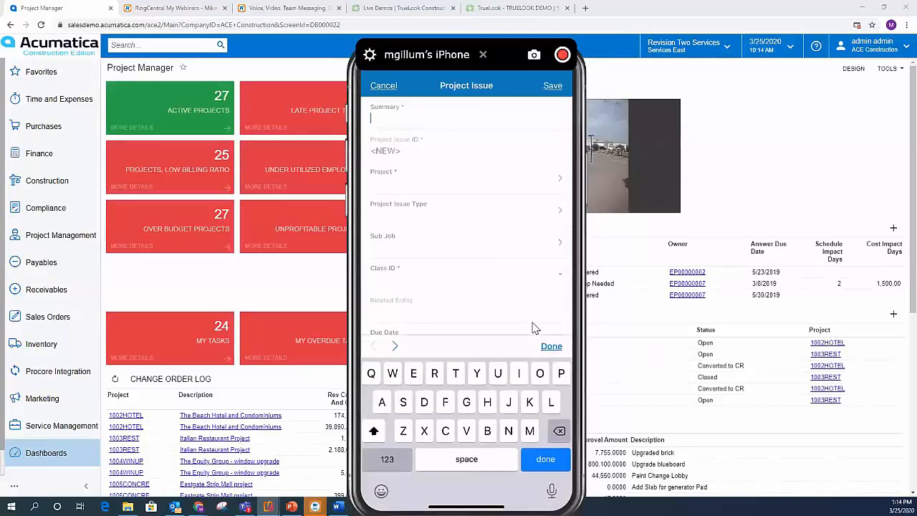
Summarize the new issue as 'Electrical problem on job site' and assign it to Italian Restaurant Project.
type("Elctric")
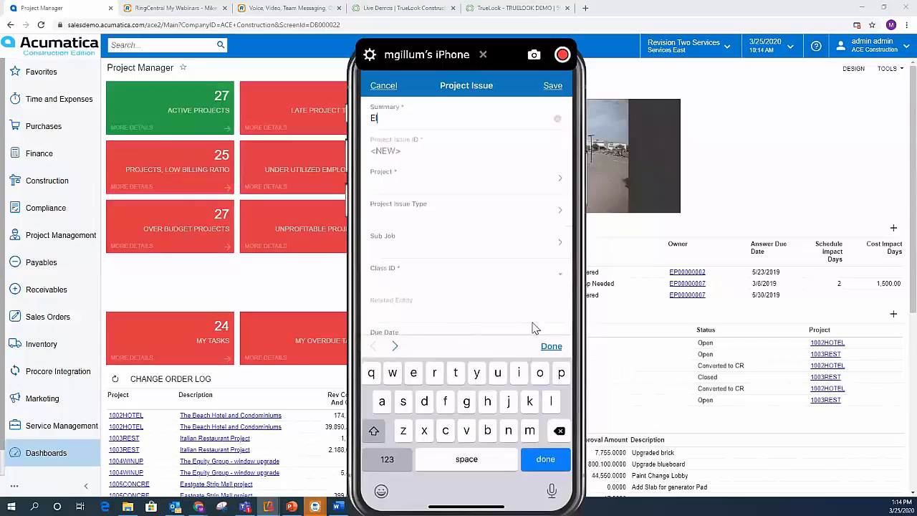
type("lectric")
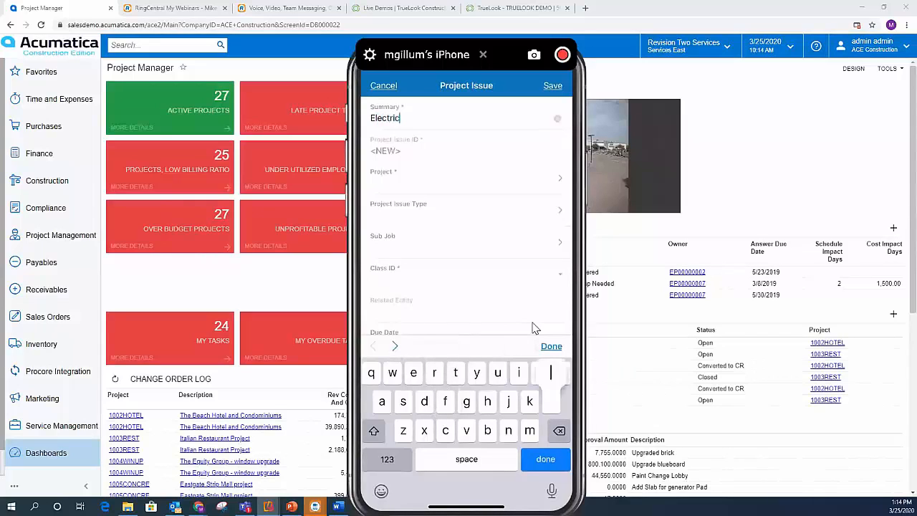
type("a")
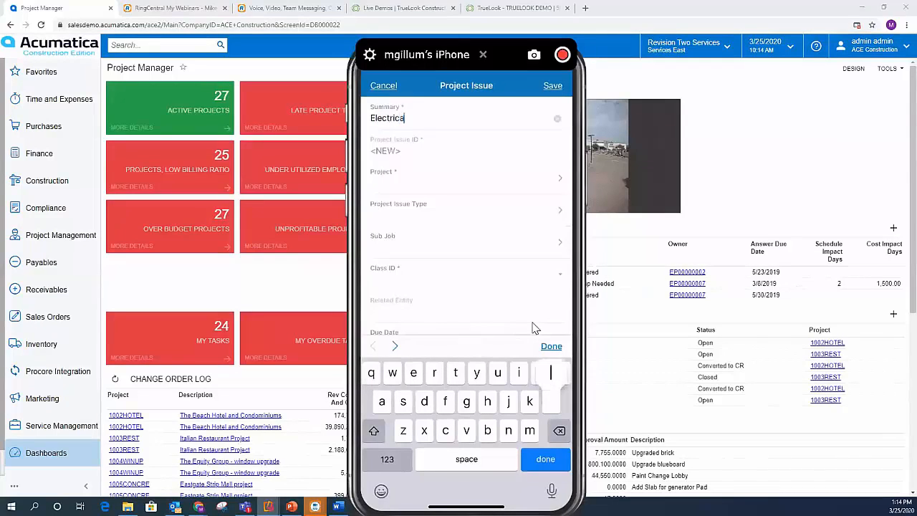
type("problem on")
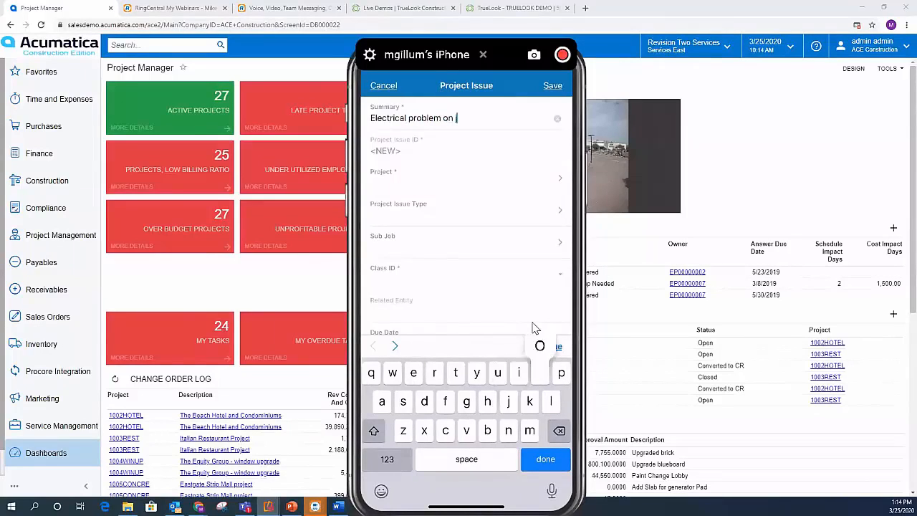
type("jonao")
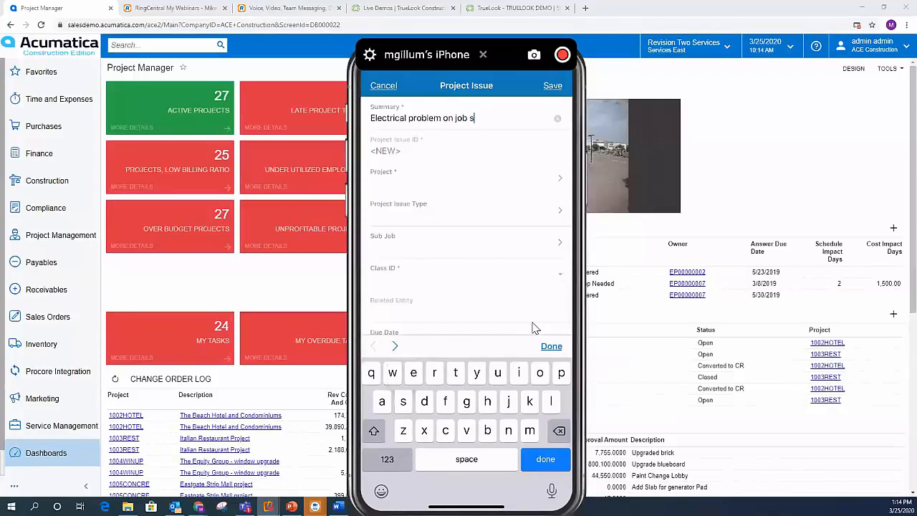
type("ite")
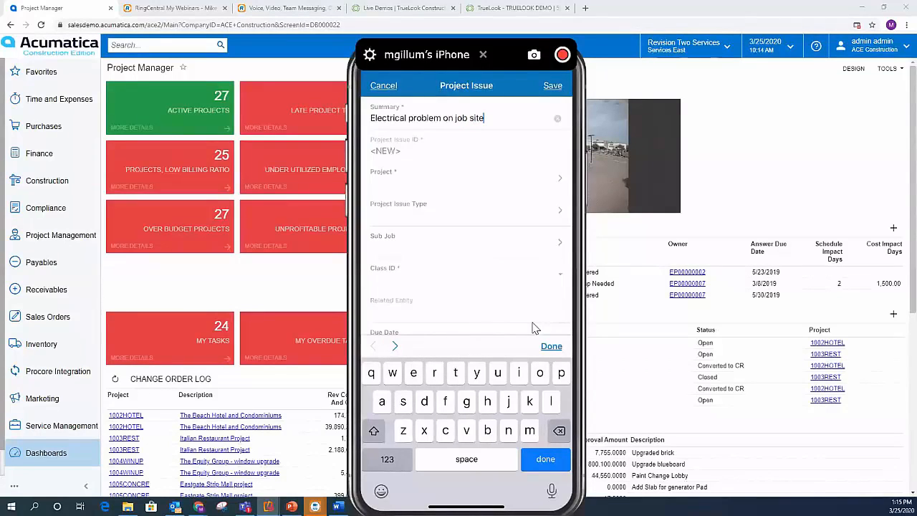
left_click(465, 178)
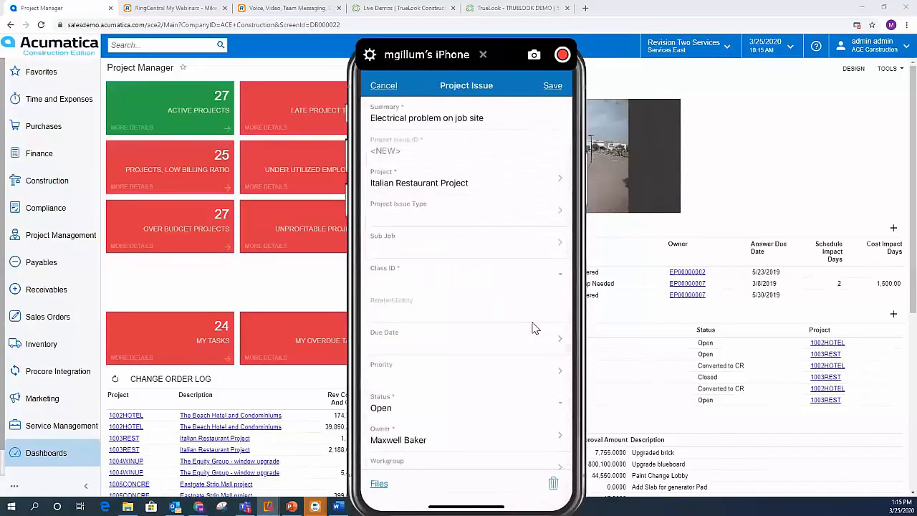
Set Class ID to Field Report, Due Date Mar 26, 2020 and Priority High.
left_click(465, 275)
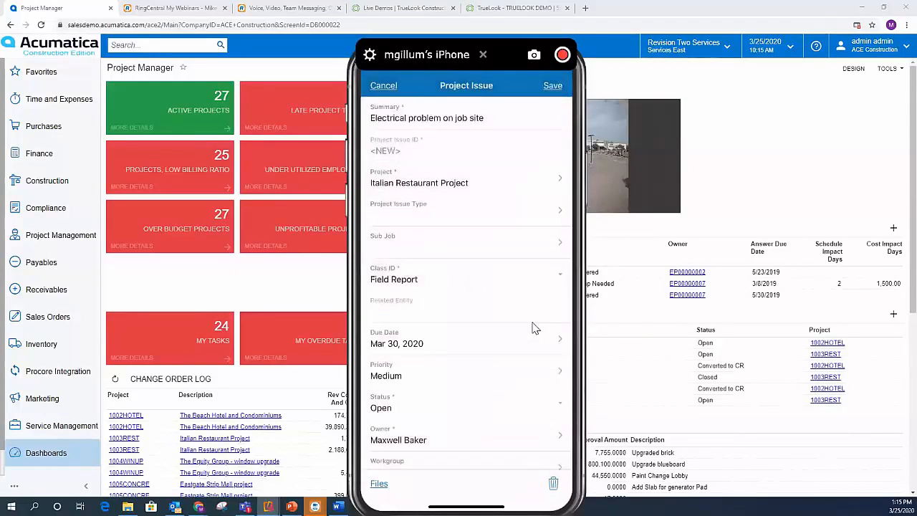
scroll("down", 3)
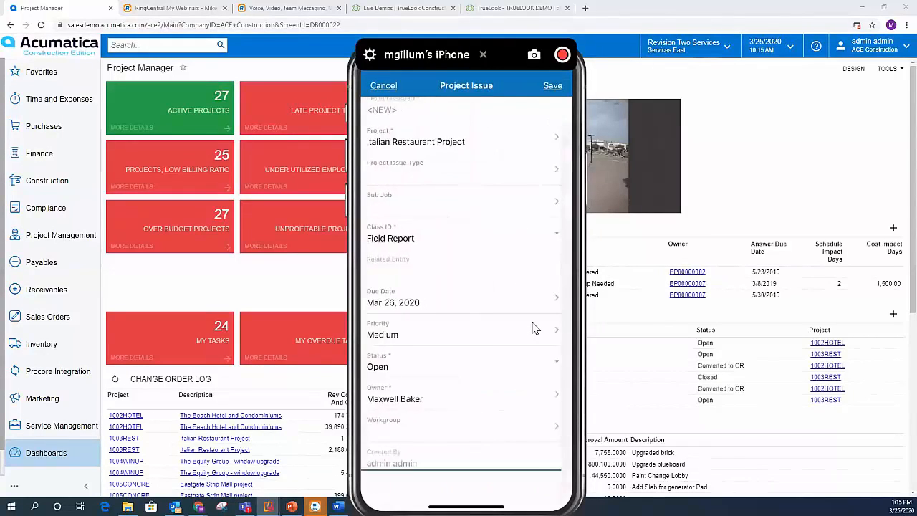
left_click(461, 335)
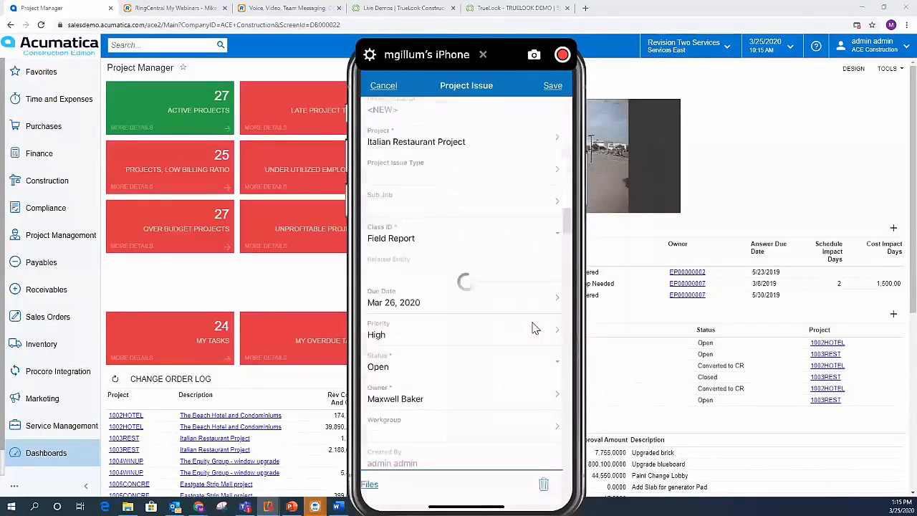
scroll("down", 3)
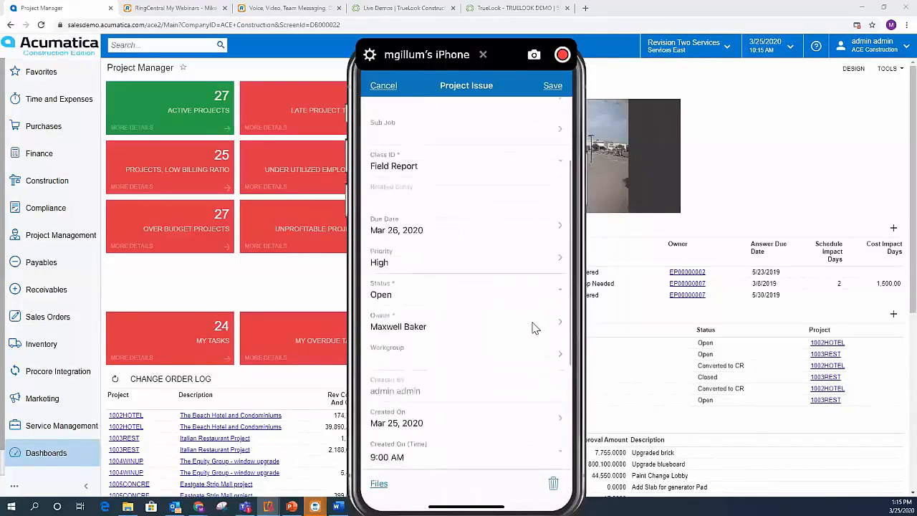
scroll("down", 3)
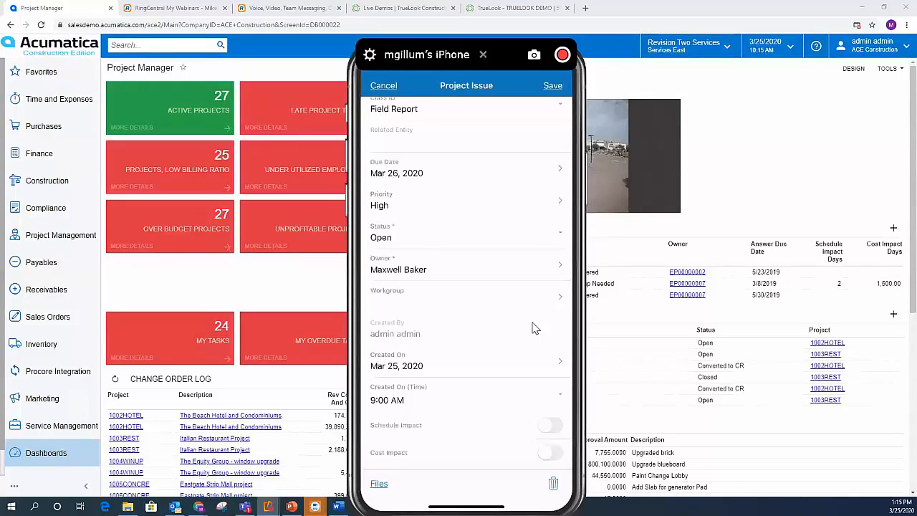
Review the Files section without adding attachments and save the new project issue.
left_click(378, 483)
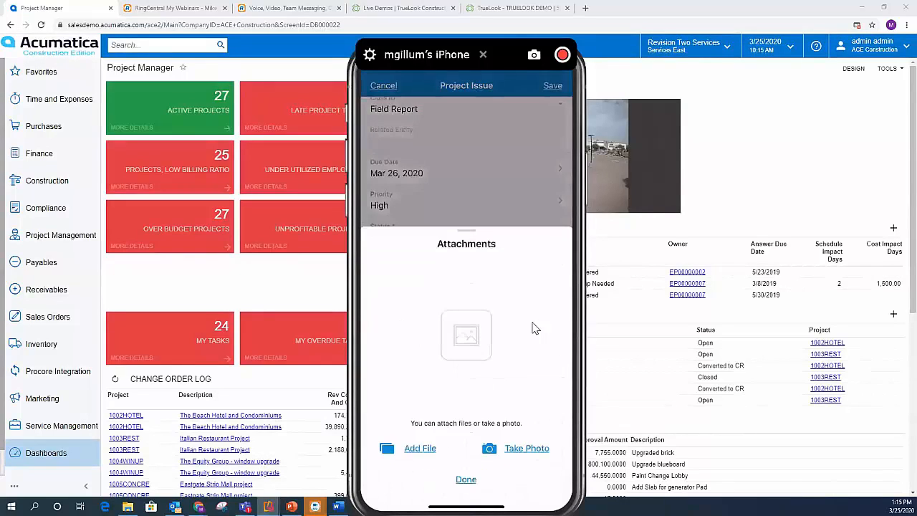
left_click(465, 478)
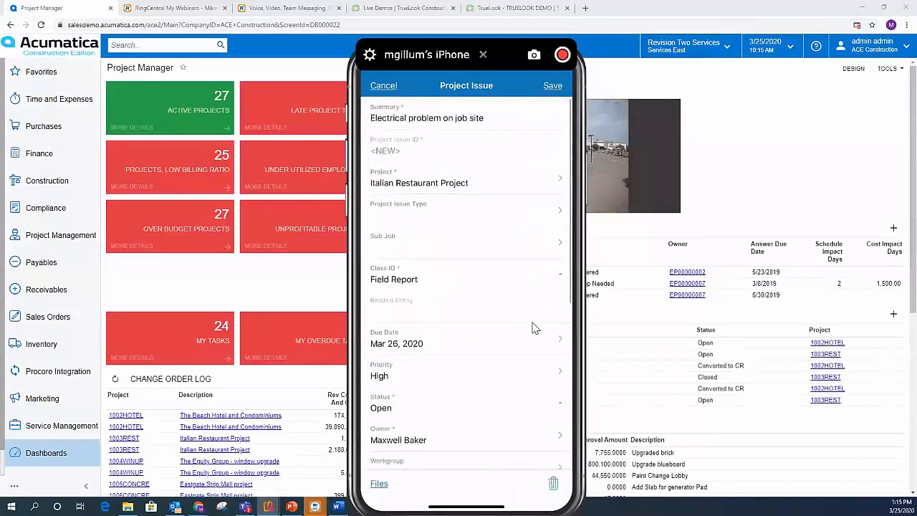
left_click(552, 86)
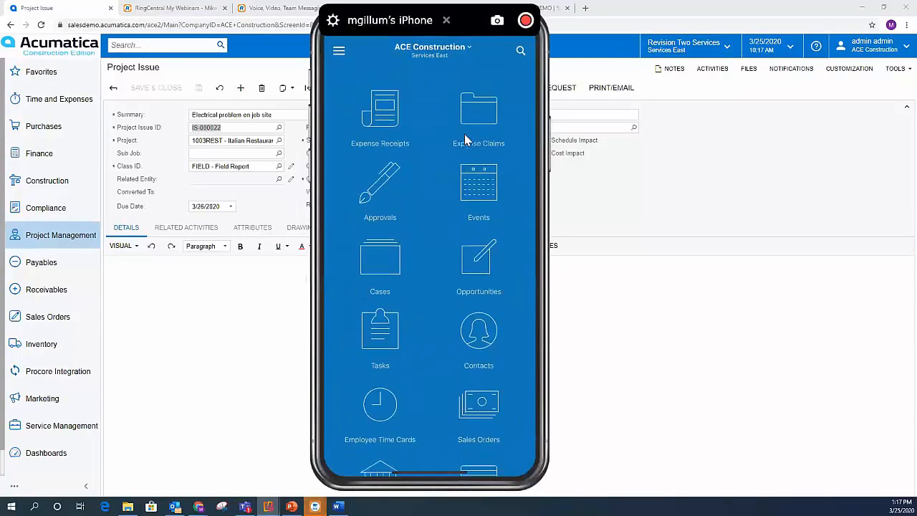
From Approvals, open the pending Project Expense claim for 157.86 USD.
left_click(380, 182)
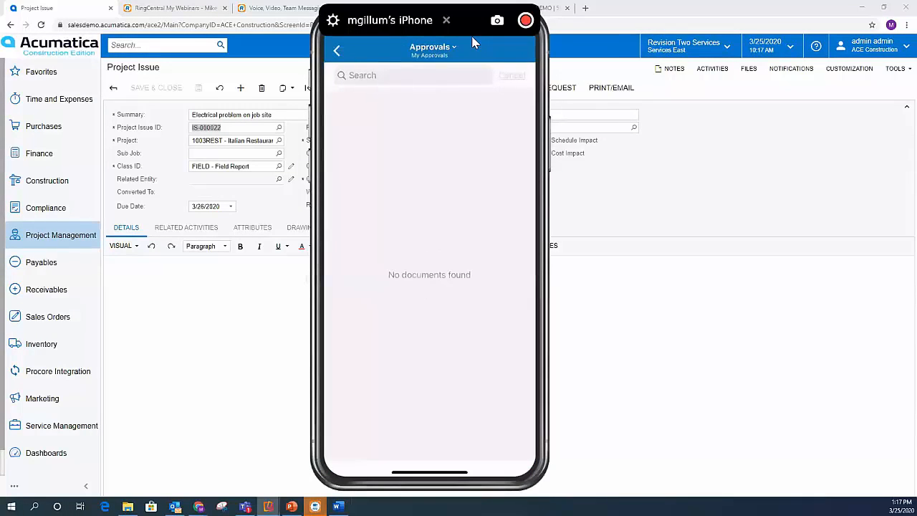
left_click(428, 46)
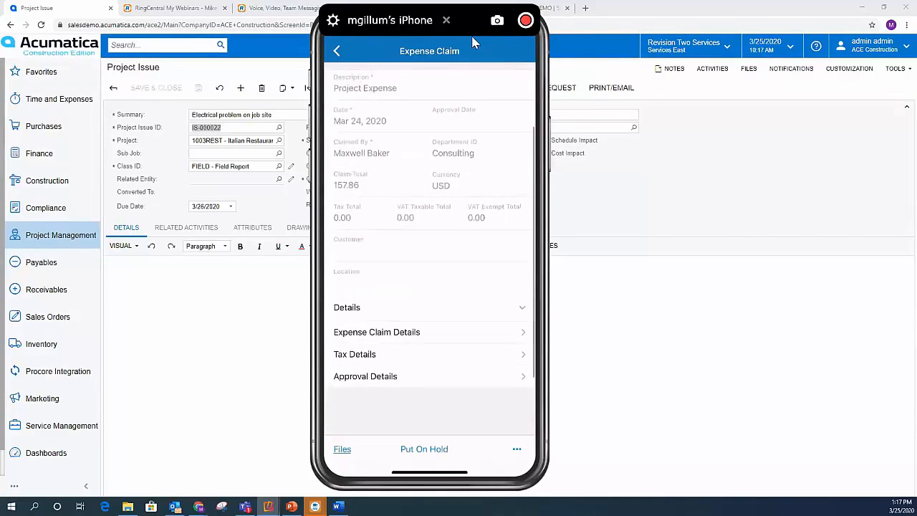
Approve the Project Expense claim via the actions menu, dated Mar 25, 2020.
scroll("down", 3)
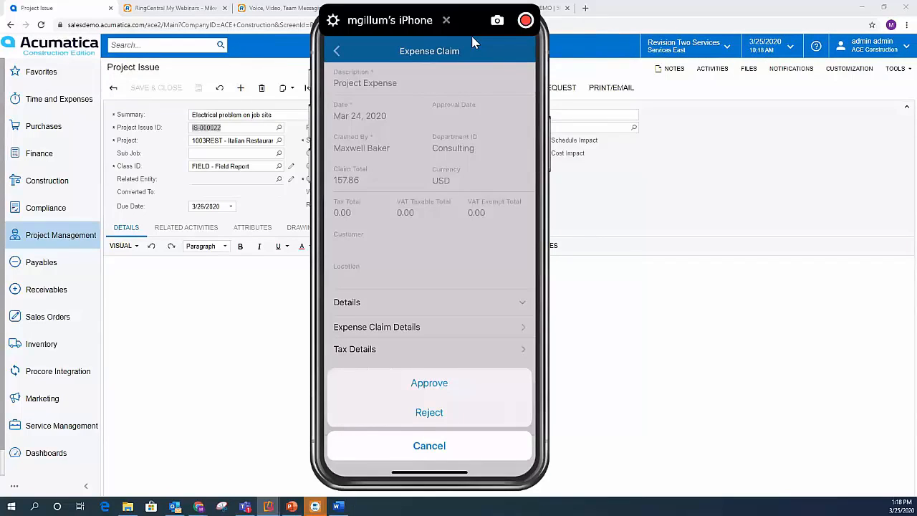
left_click(430, 383)
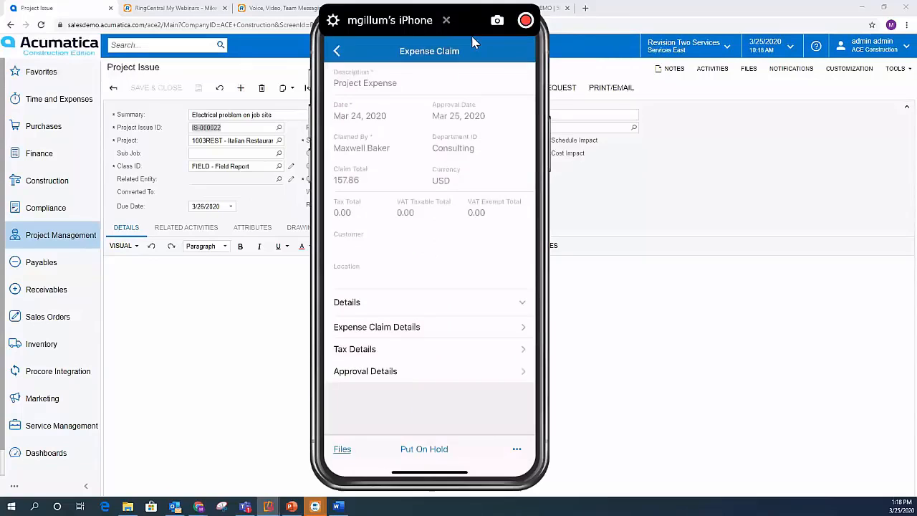
mouse_move(456, 120)
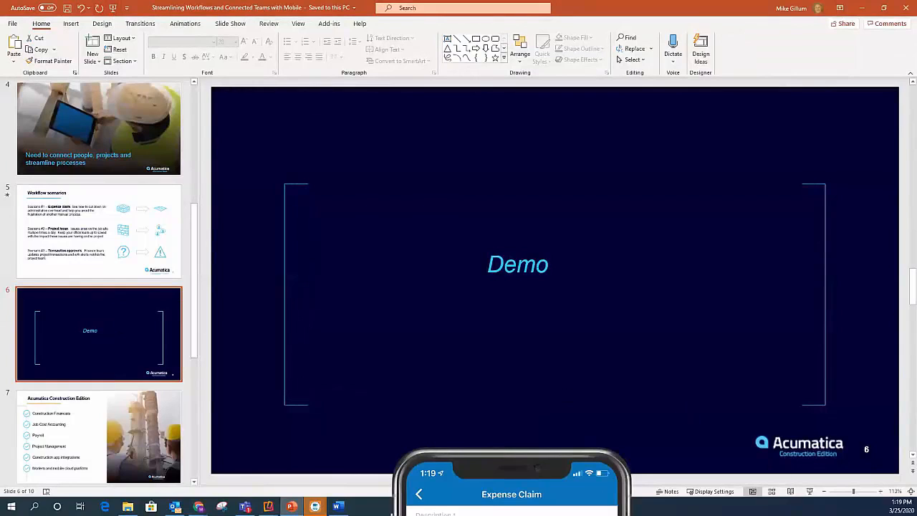
Start the slideshow from the current Demo slide.
key("F5")
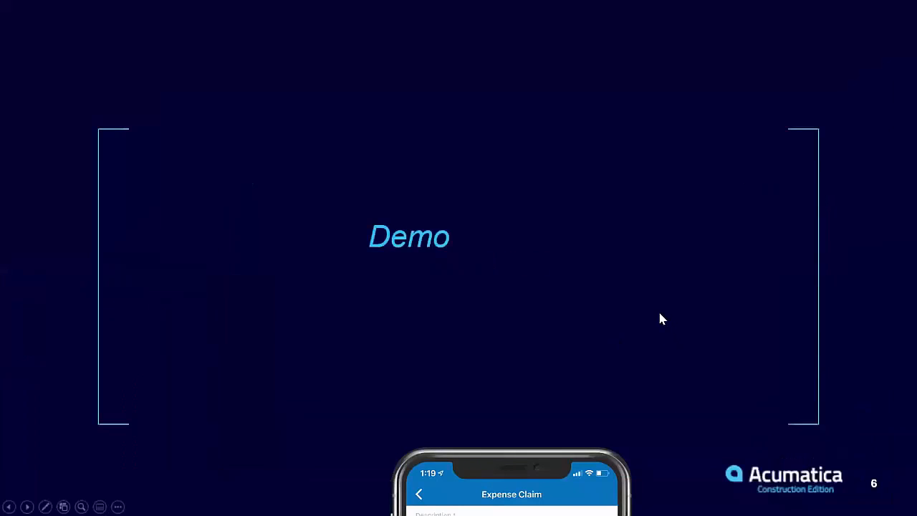